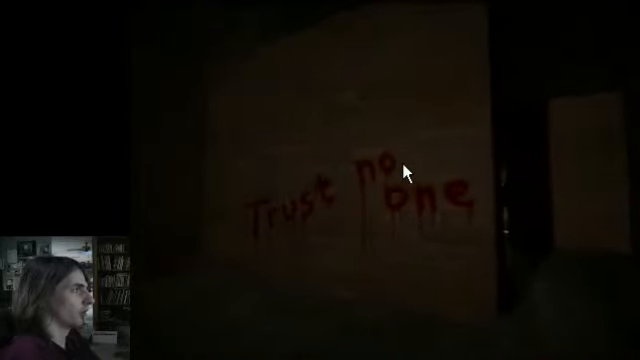
{"action": "mouse_move", "coordinate": [410, 172]}
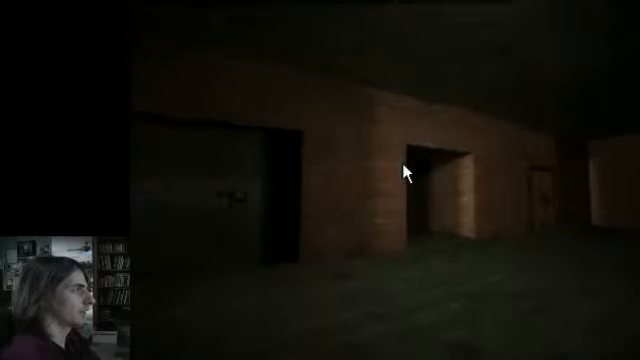